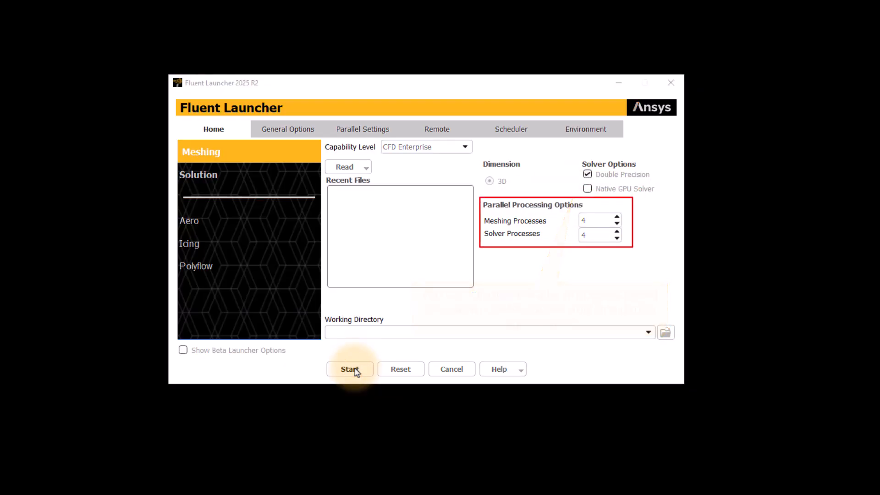
- Launch Fluent Meshing with four processes and select the Watertight Geometry workflow
click(350, 369)
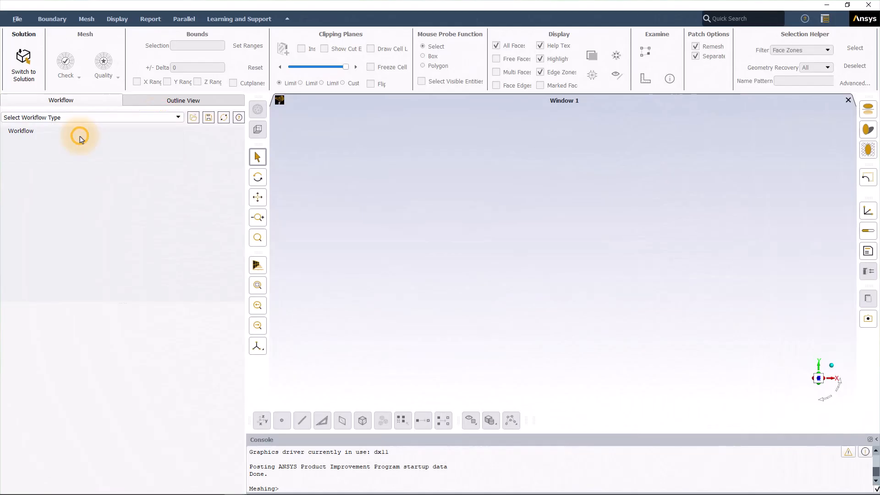
click(90, 117)
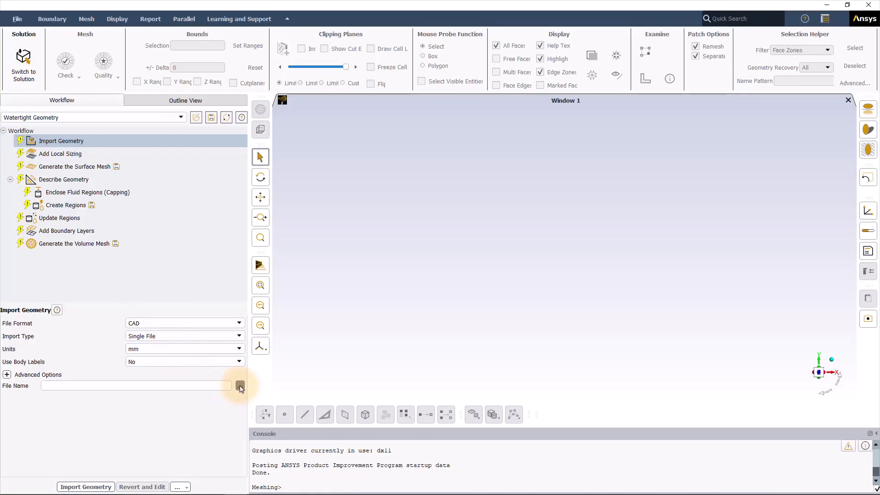
- Import the Quadcopter.dsco geometry file
click(240, 386)
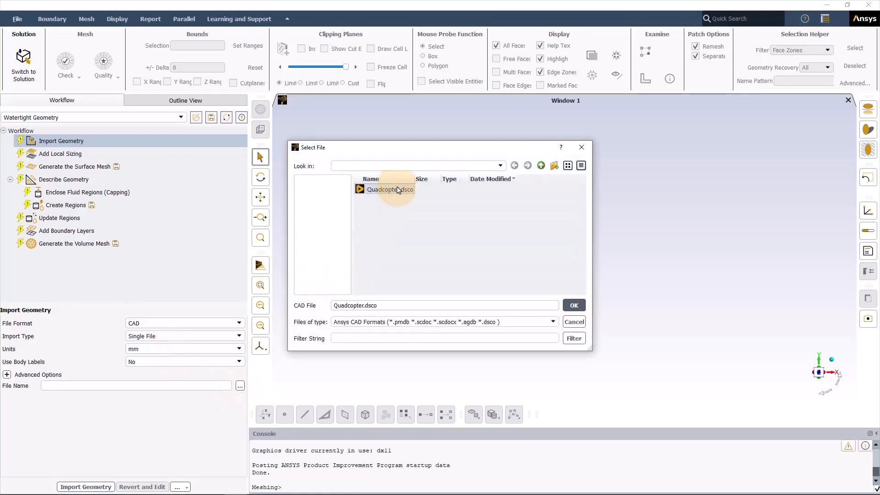
click(573, 304)
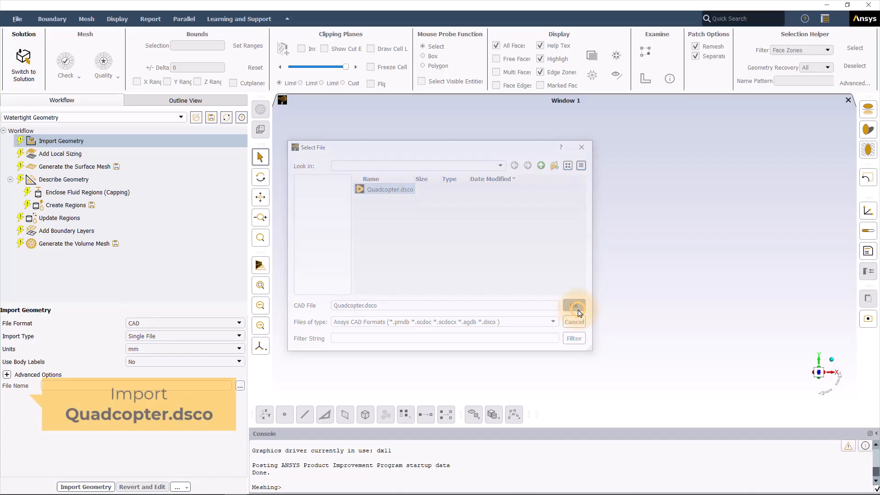
click(573, 310)
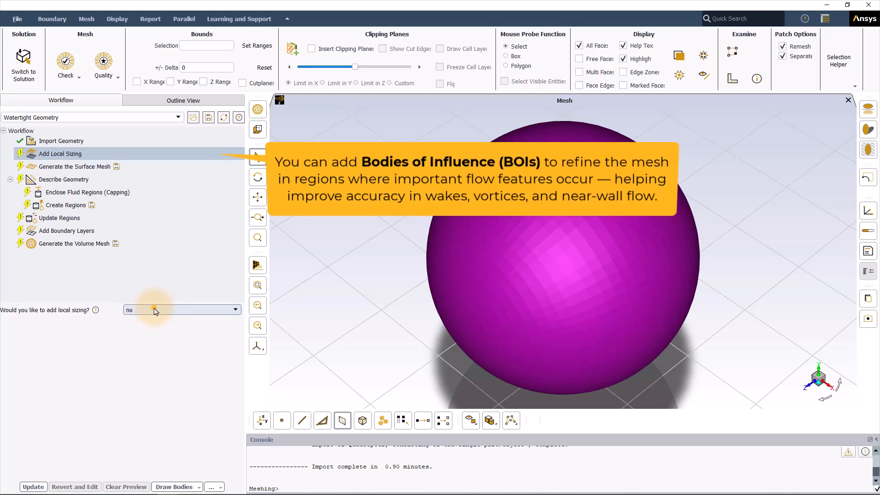
- Add local face sizing facesize_1 of 2 mm on the rotor wall labels
click(182, 310)
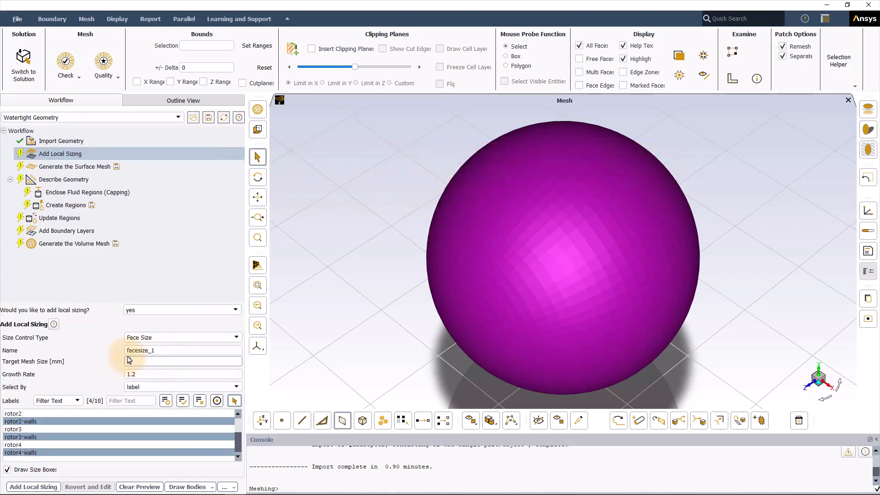
click(33, 487)
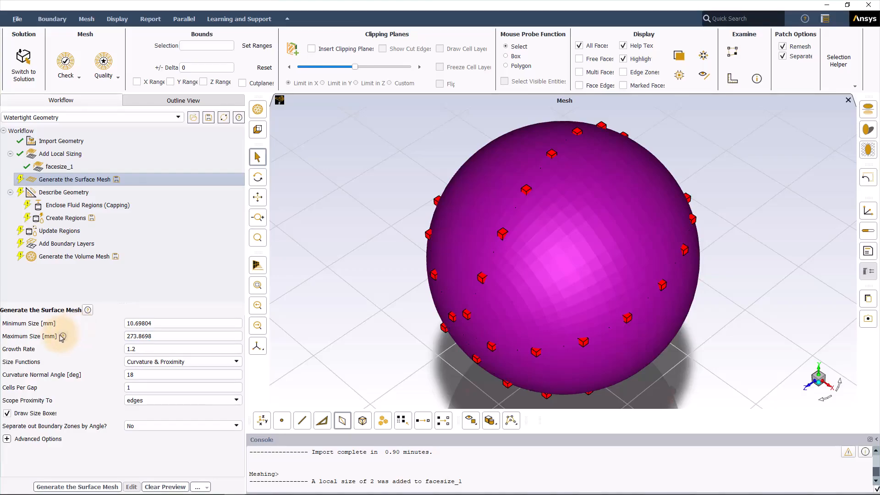
mouse_move(53, 326)
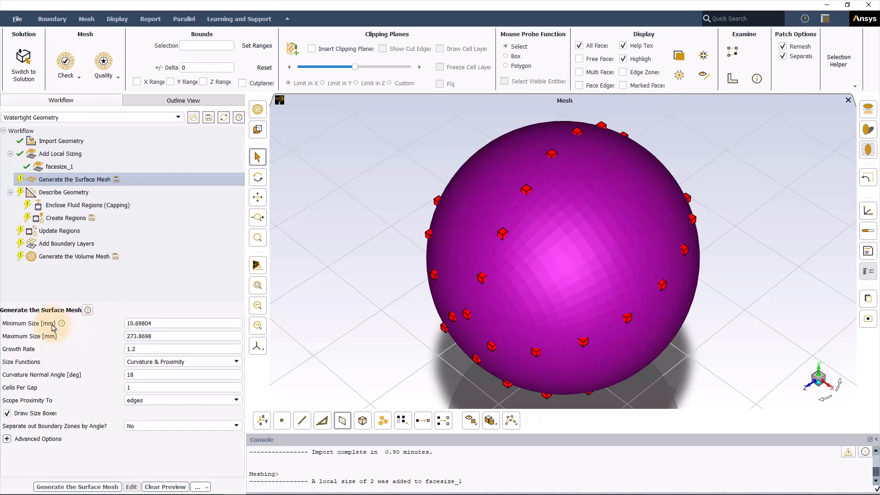
mouse_move(48, 339)
text(2)
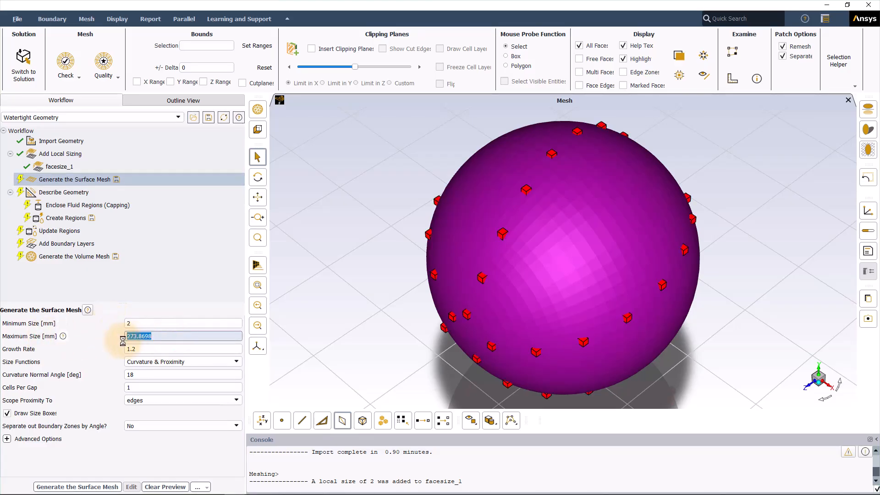
- Generate the surface mesh with maximum size 40, 3 cells per gap, faces-and-edges proximity
text(40)
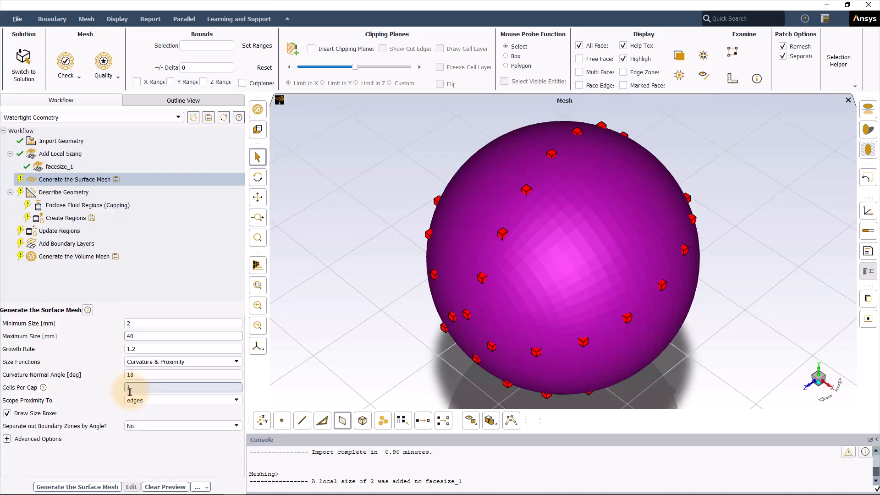
text(3)
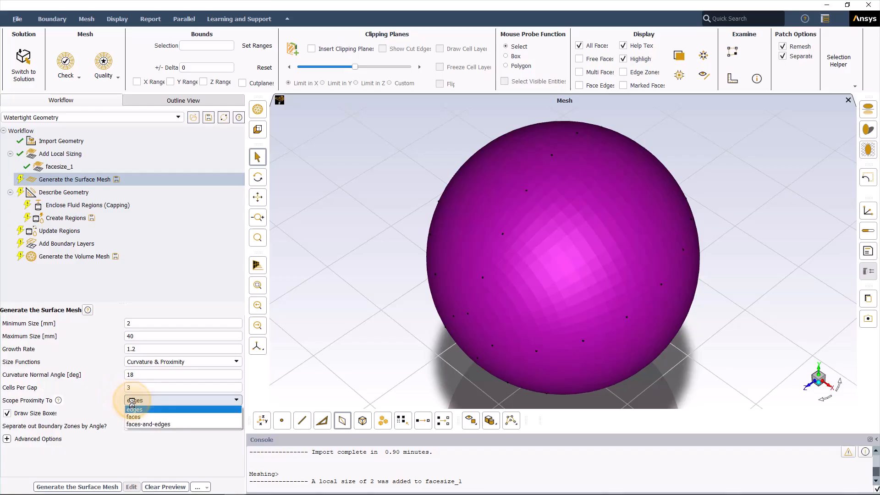
click(148, 423)
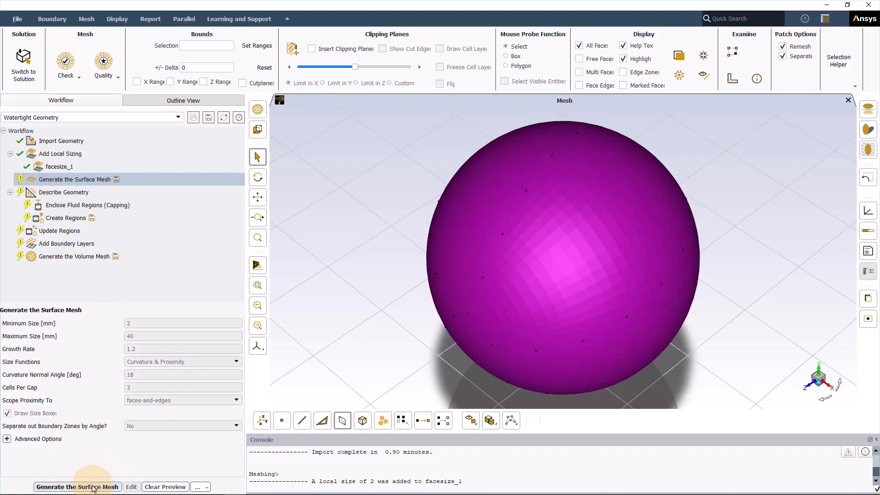
click(77, 487)
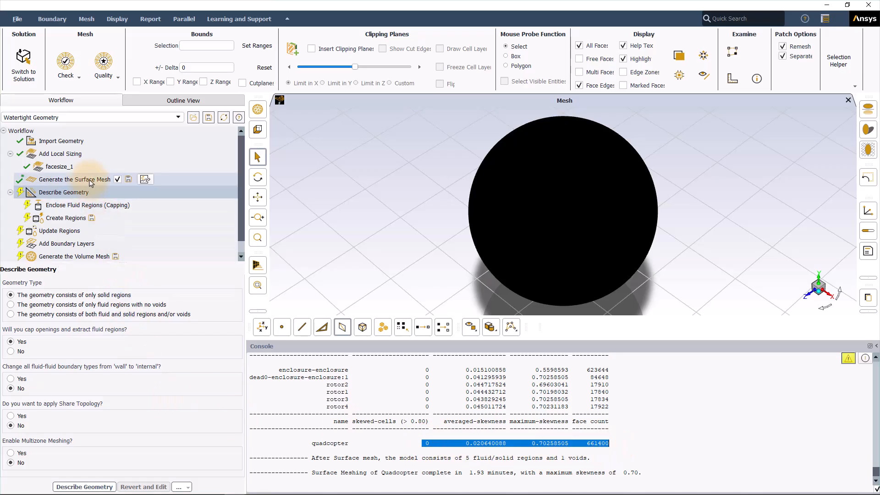
right_click(75, 180)
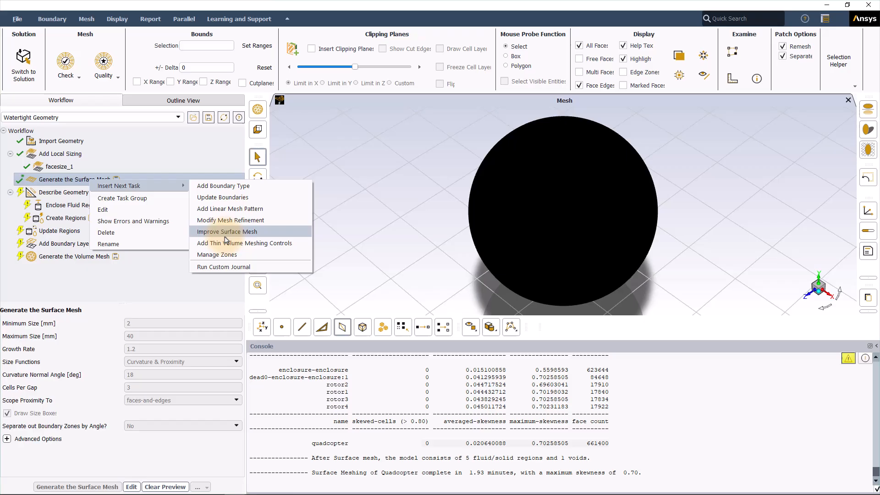
mouse_move(230, 209)
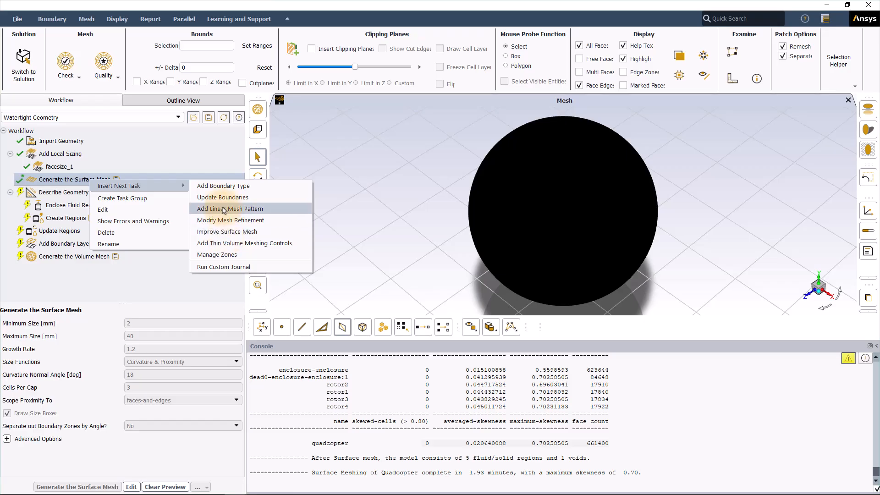
click(65, 192)
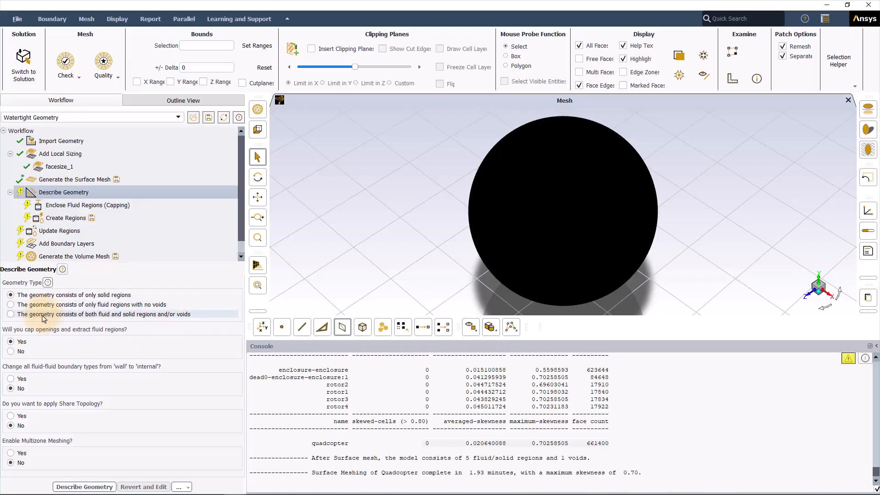
- Describe the geometry as both fluid and solid regions with no capping
click(10, 314)
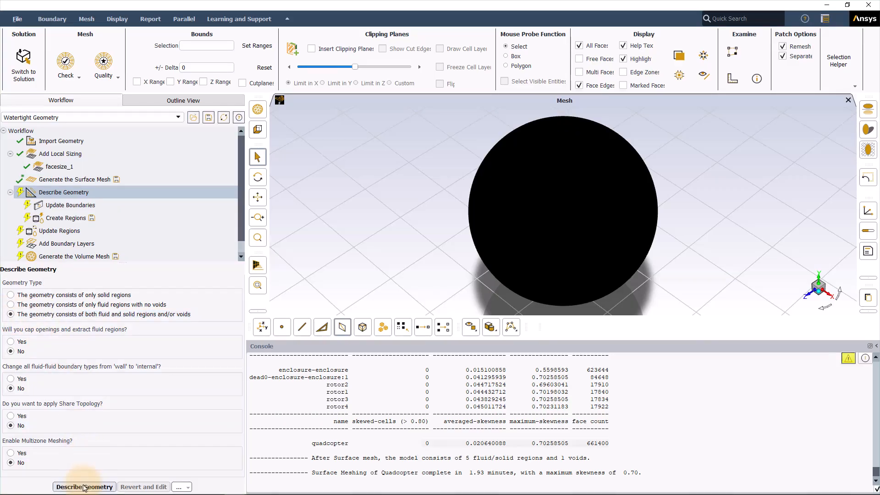
click(85, 487)
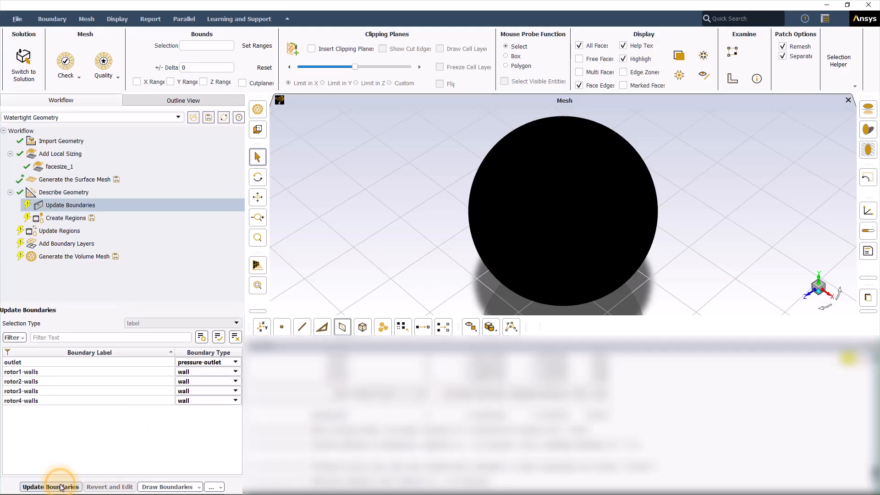
- Accept the boundary types, then set rotor1–rotor4 region types to fluid
click(50, 487)
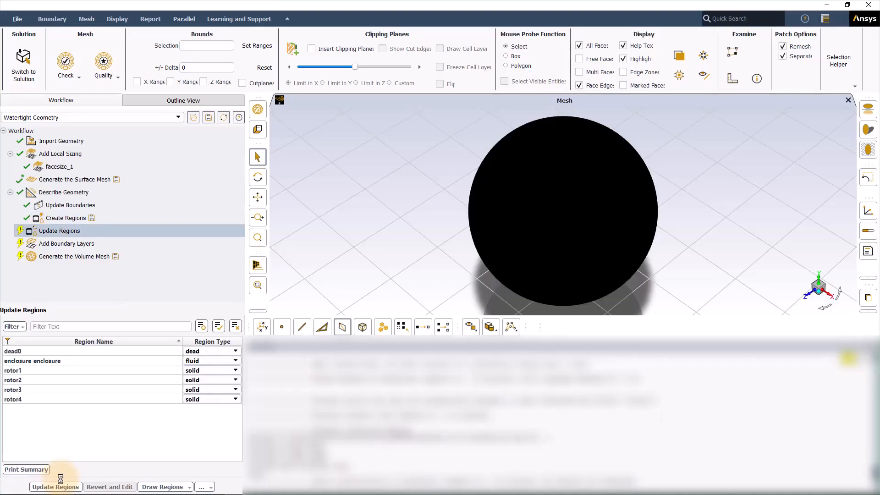
click(232, 370)
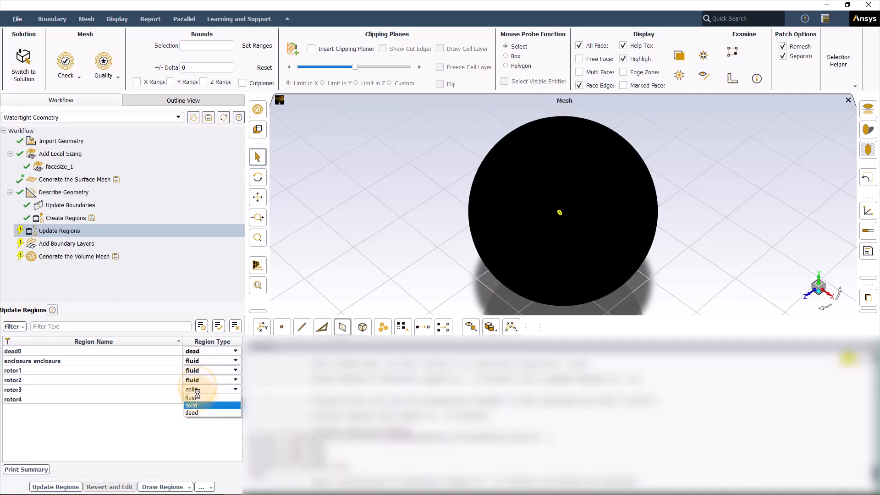
click(190, 398)
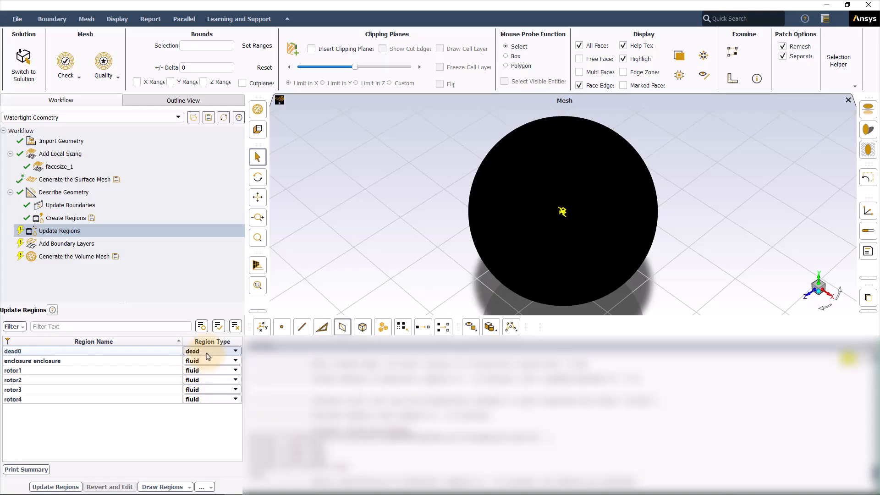
click(55, 487)
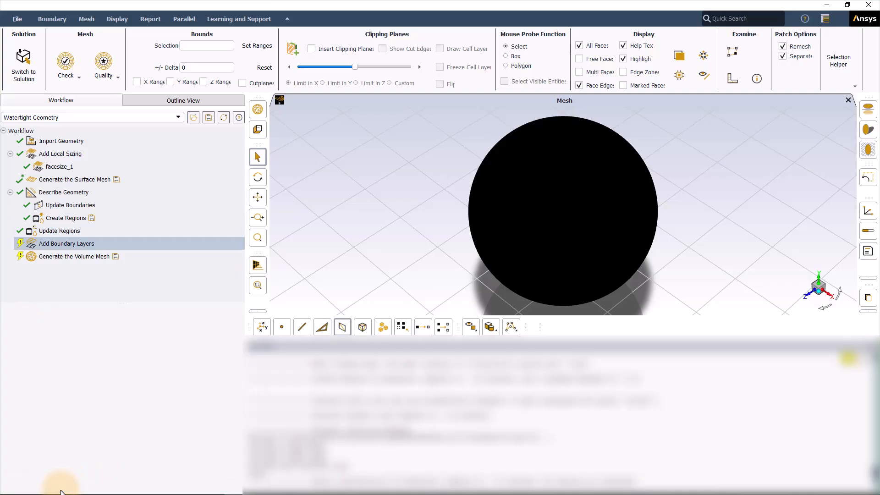
- Add 3 smooth-transition boundary layers on fluid-region walls
click(66, 243)
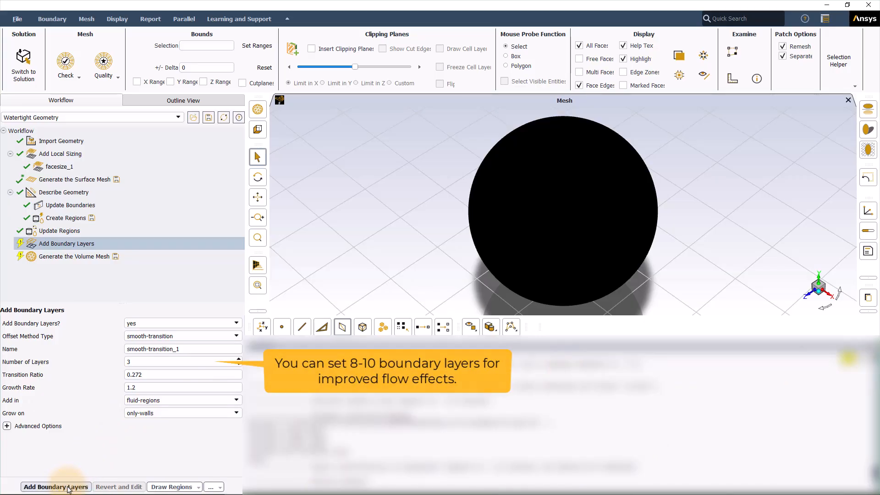
click(56, 487)
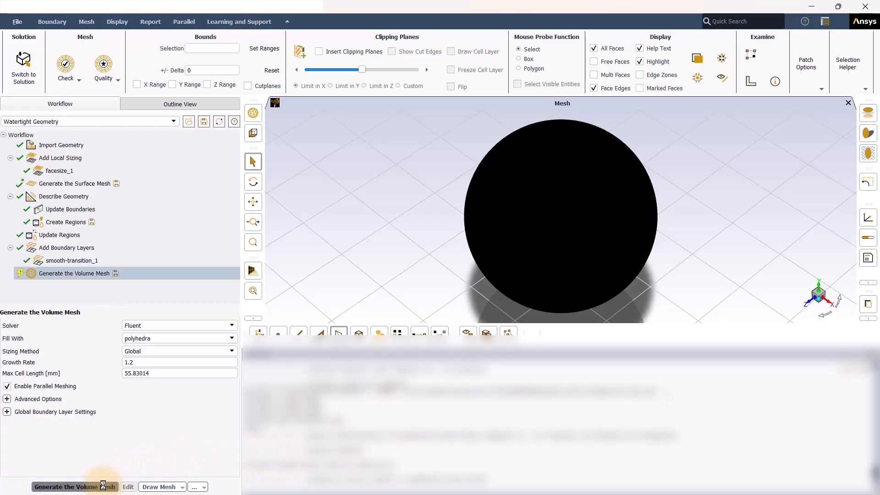
- Generate the polyhedra-filled volume mesh of 6,629,464 cells, minimum orthogonal quality 0.21
click(74, 487)
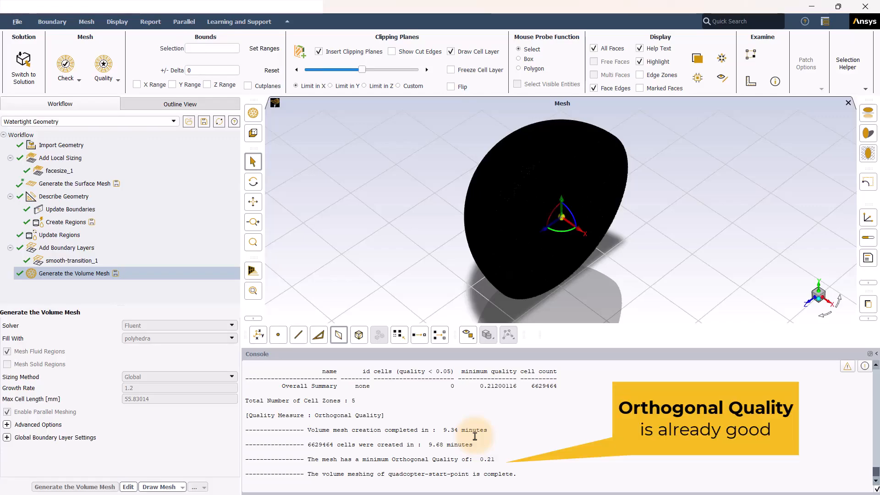
mouse_move(519, 422)
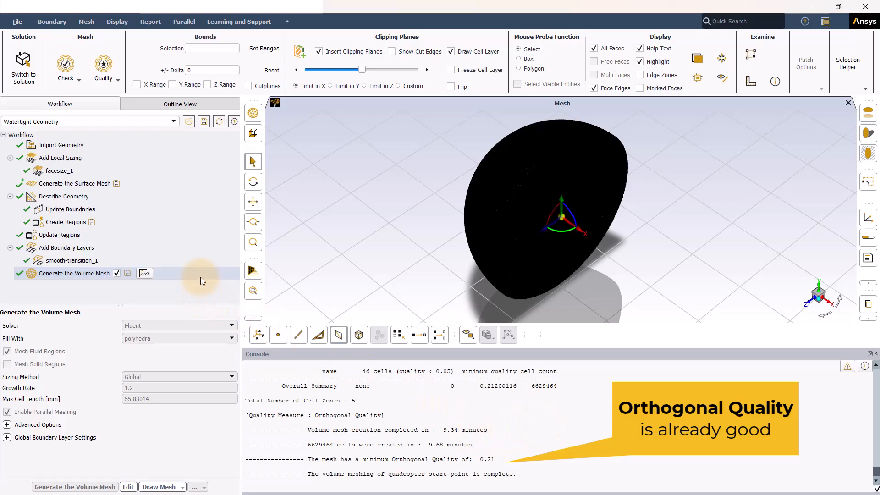
right_click(73, 274)
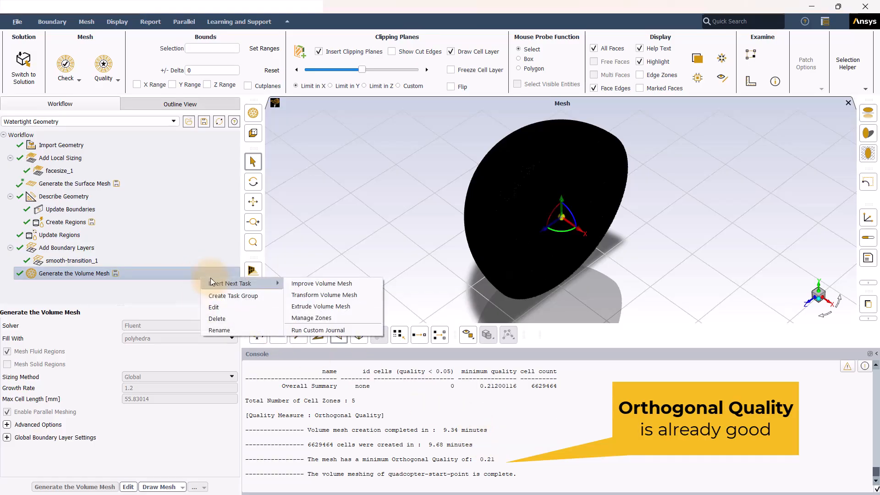
click(321, 283)
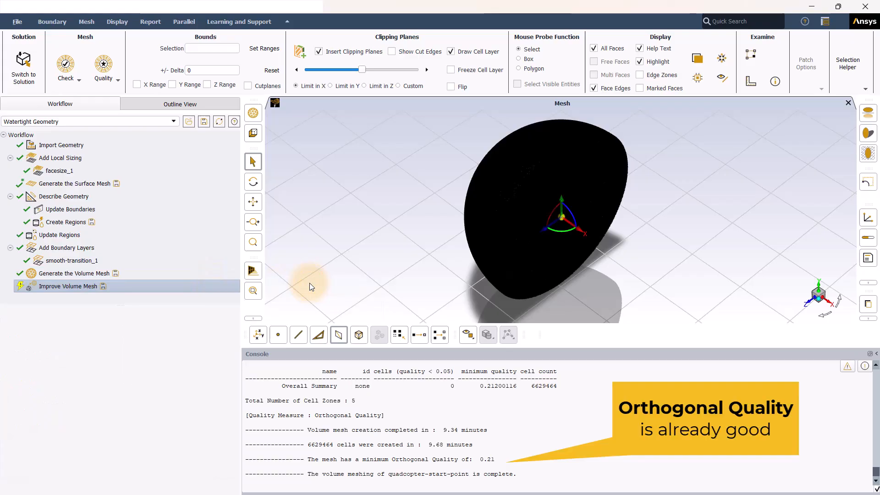
click(67, 285)
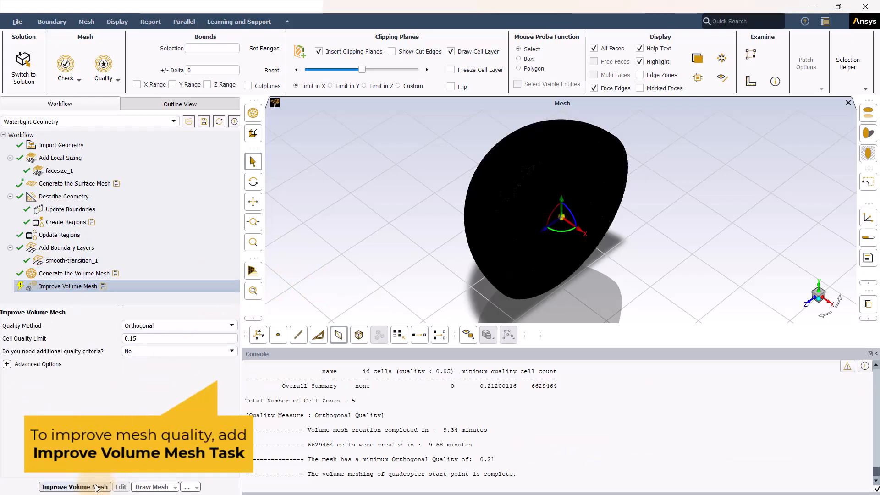
click(73, 274)
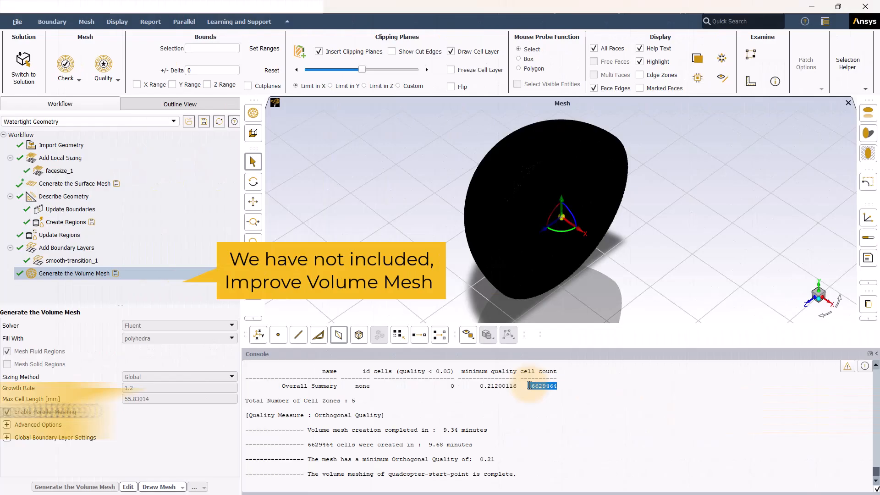